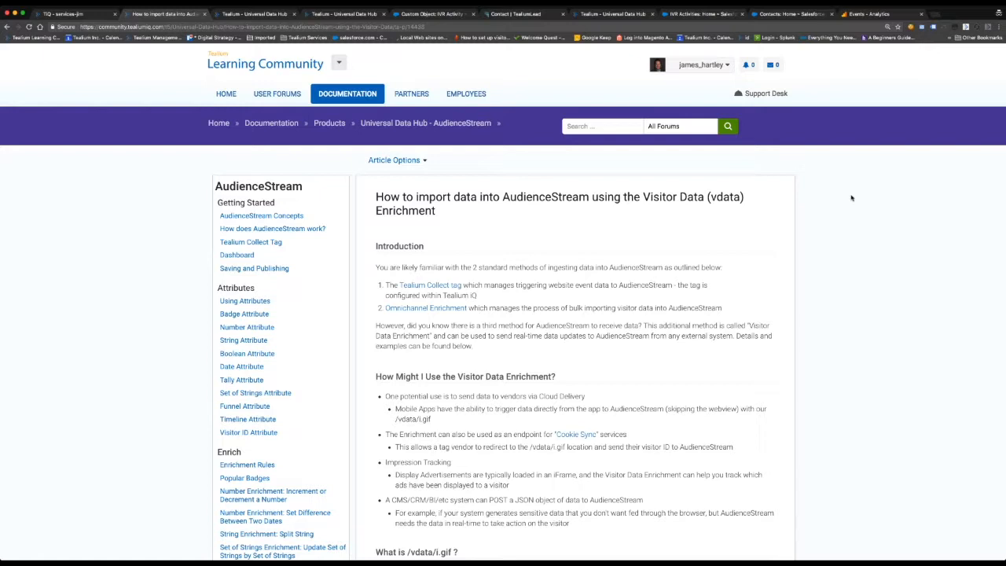
mouse_move(852, 198)
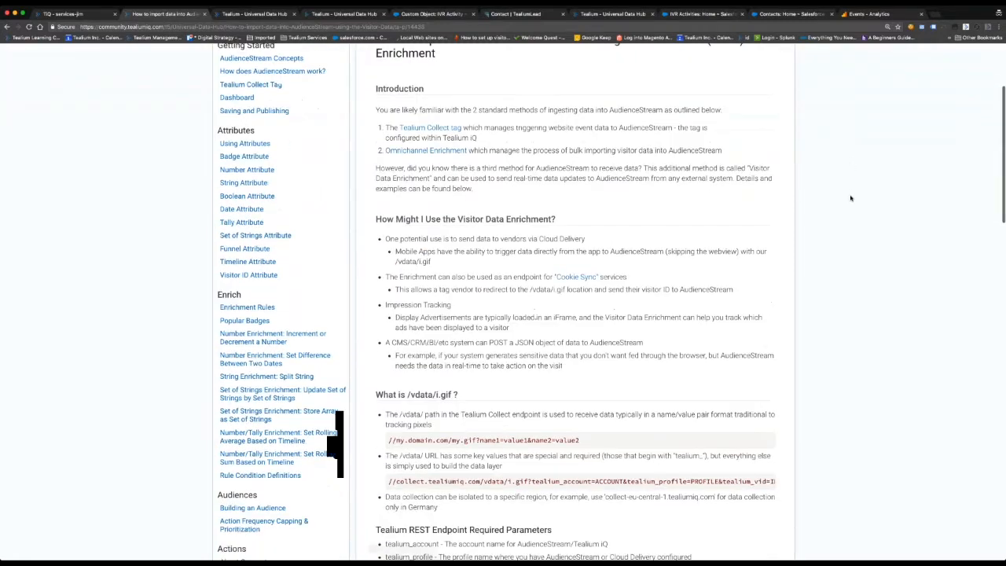
Scroll down through the vdata Enrichment article's code samples
scroll("down", 3)
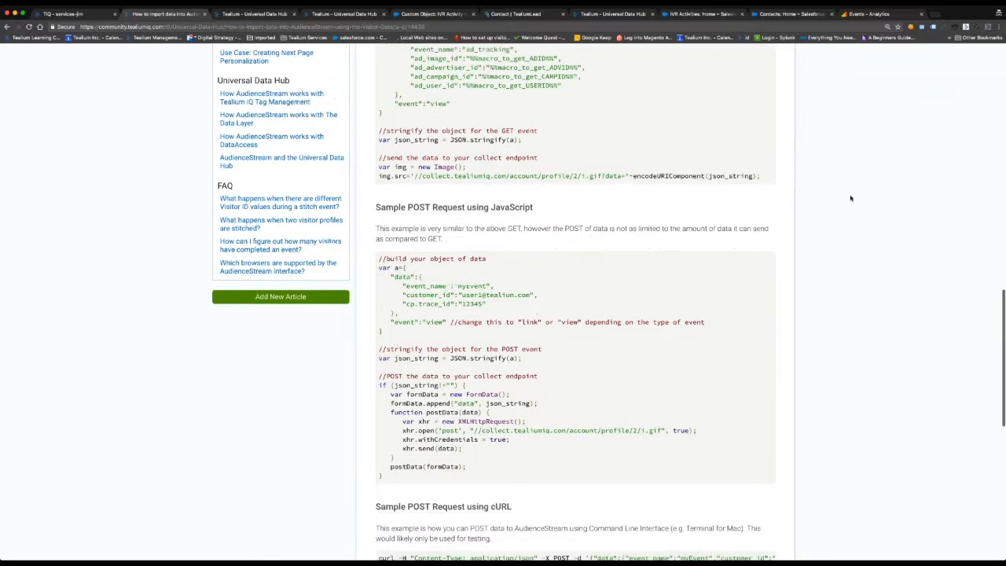
scroll("down", 3)
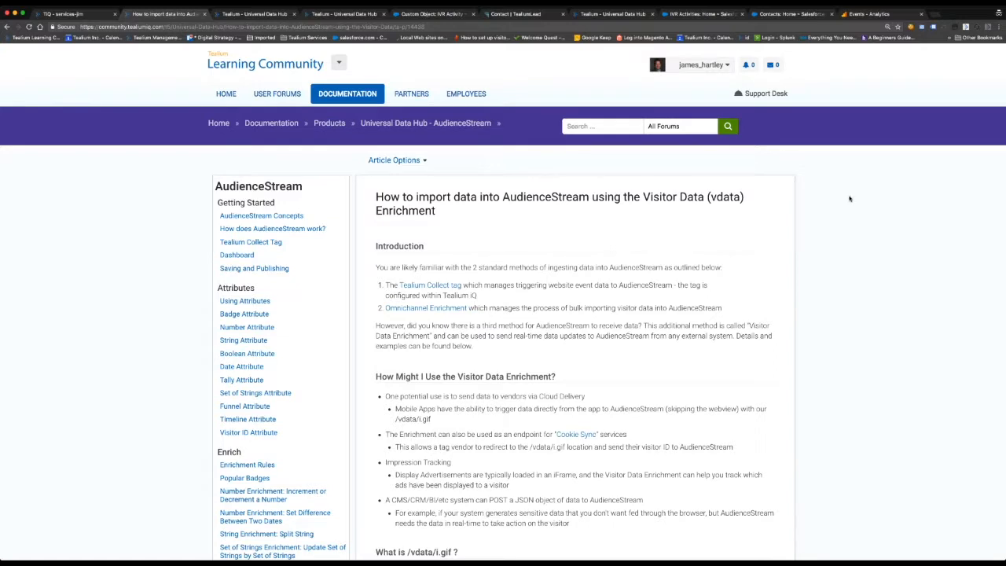
mouse_move(176, 163)
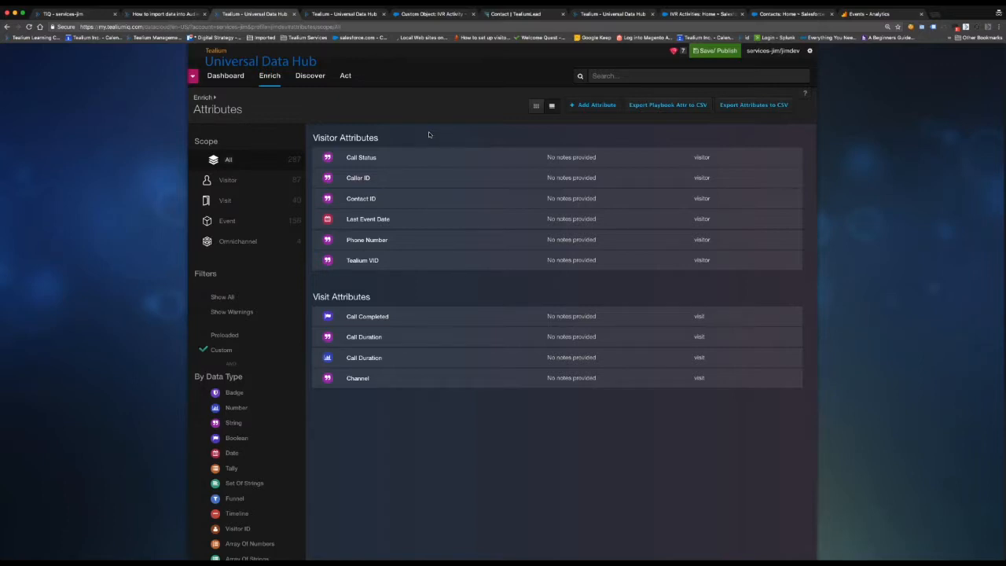
Show the My Connectors list under Act
left_click(346, 76)
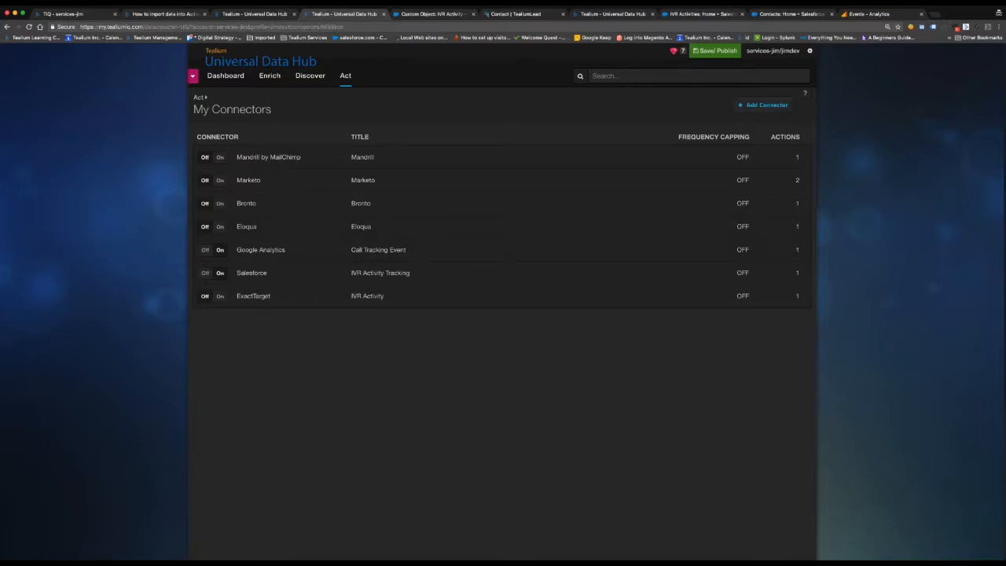
left_click(763, 104)
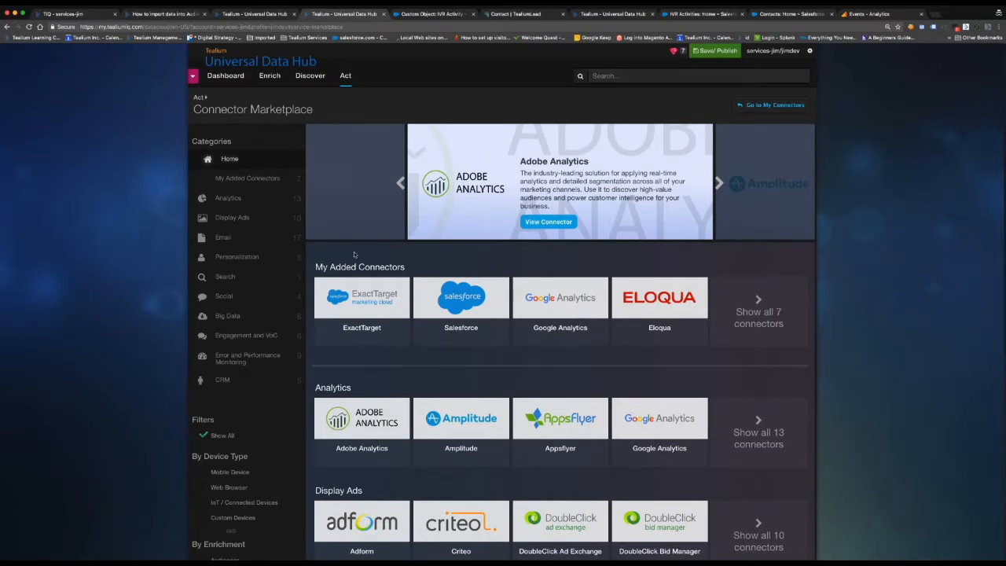
left_click(717, 182)
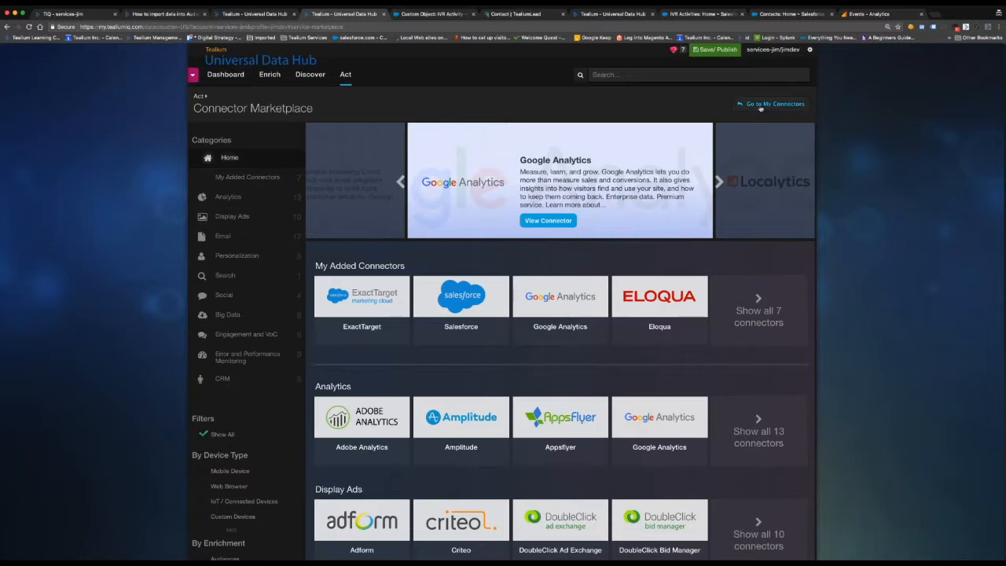
left_click(775, 103)
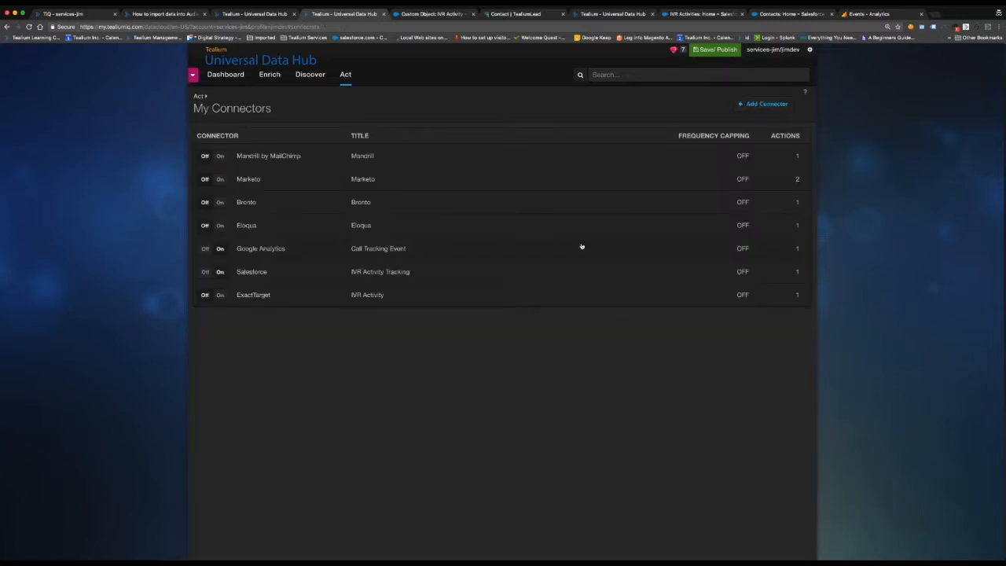
Review the Google Analytics Call Tracking Event connector's action mappings and save them unchanged
left_click(262, 249)
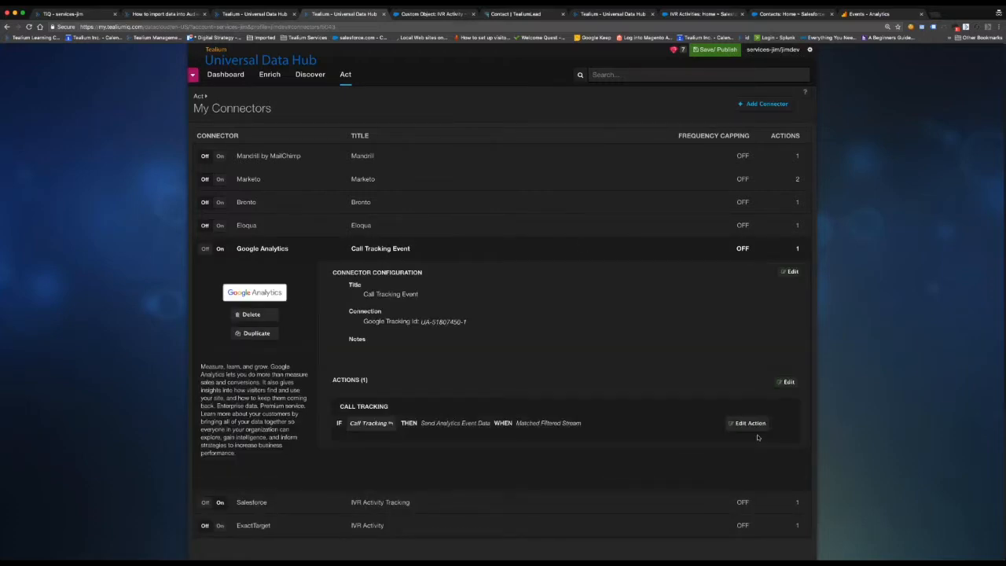
left_click(749, 423)
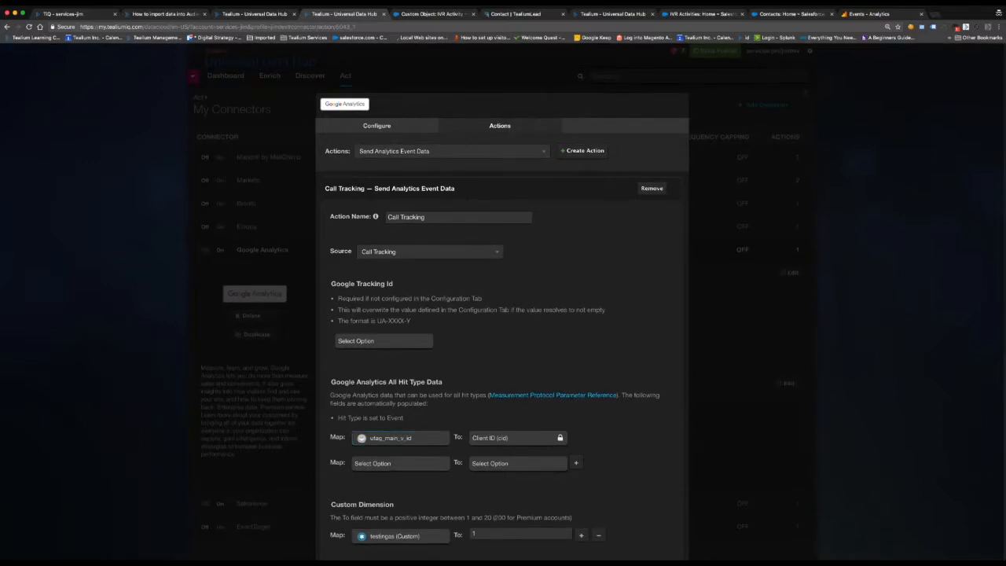
mouse_move(512, 423)
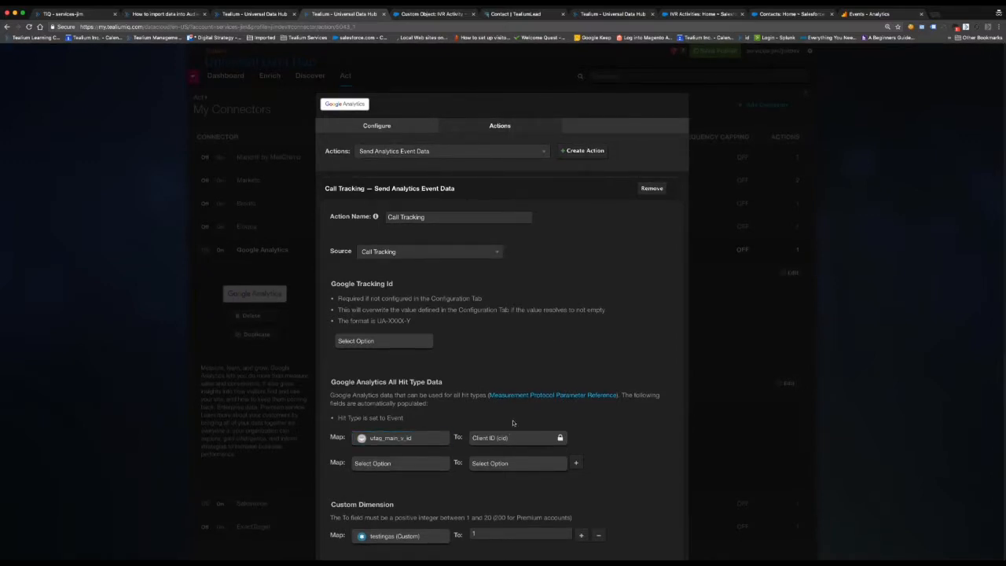
scroll("down", 3)
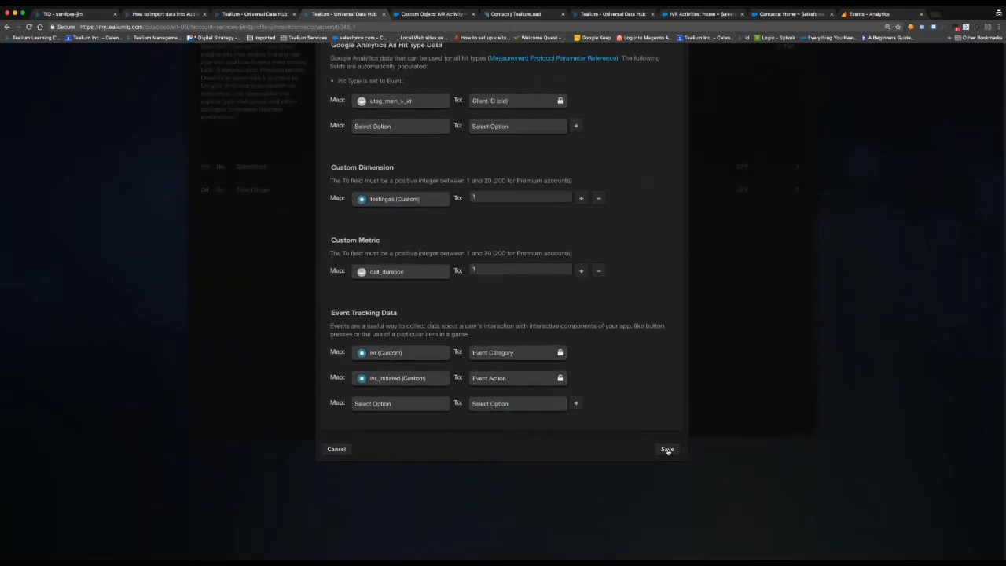
left_click(667, 450)
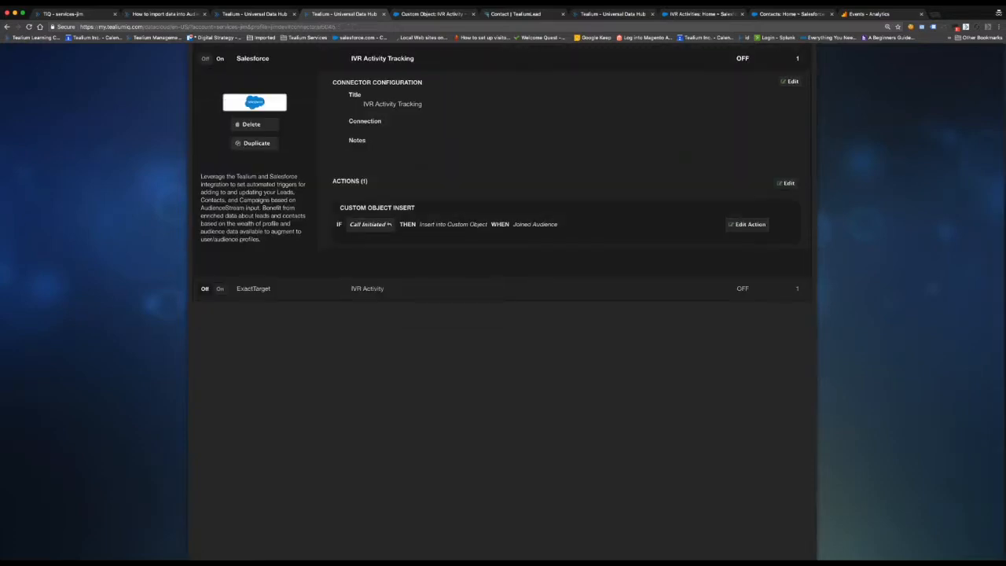
Review the Salesforce connector's action, keeping the Custom Object Insert action type
left_click(748, 224)
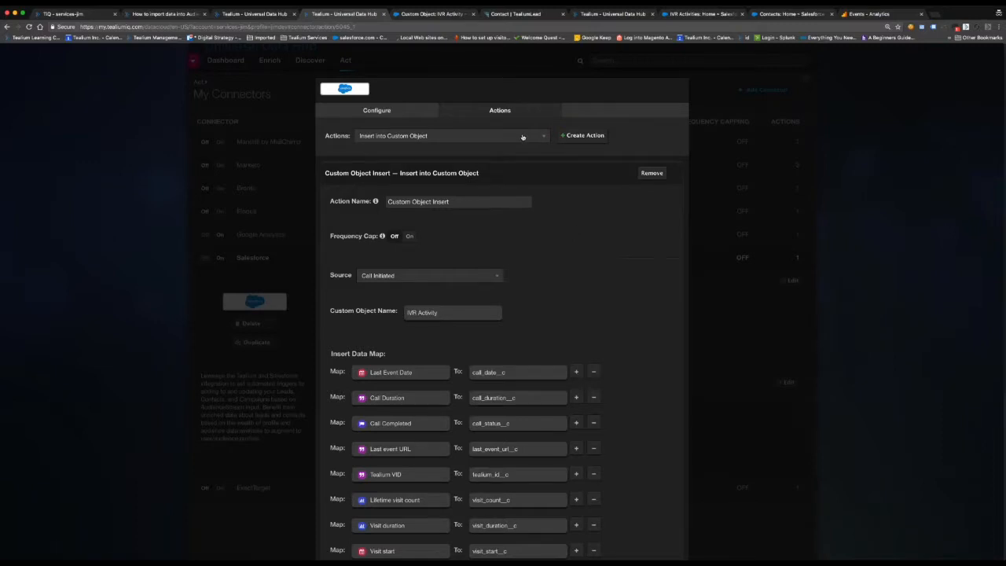
left_click(450, 135)
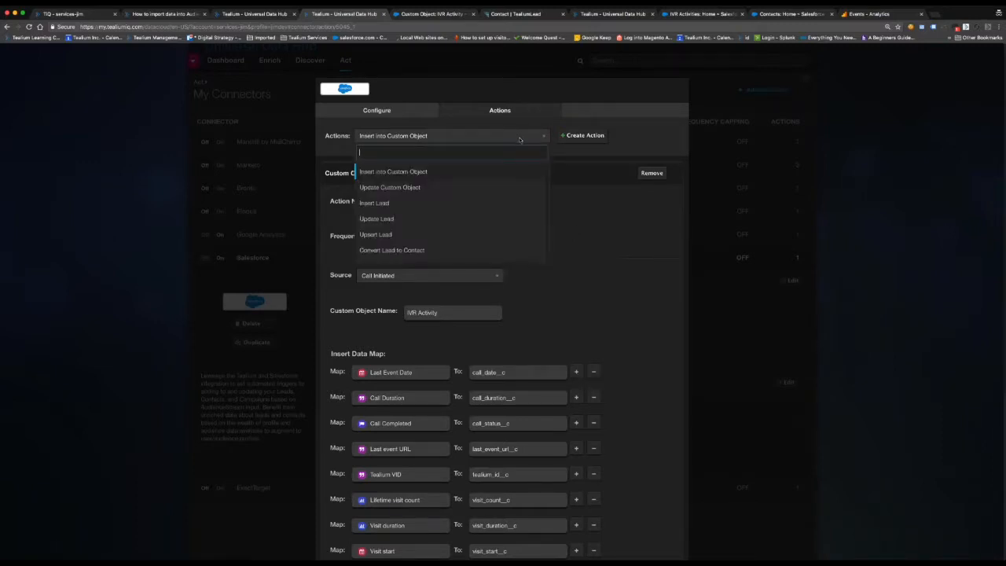
left_click(393, 171)
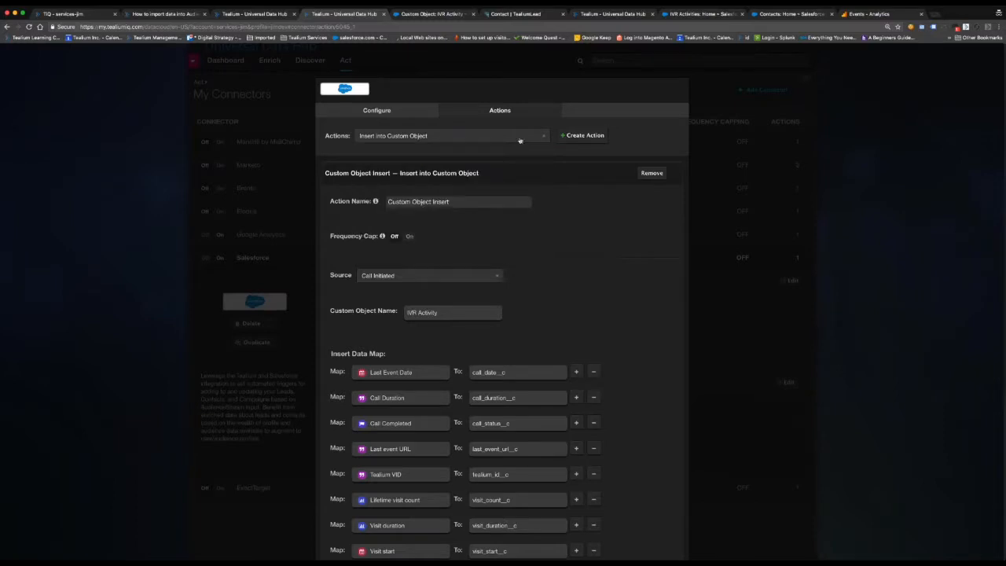
scroll("down", 3)
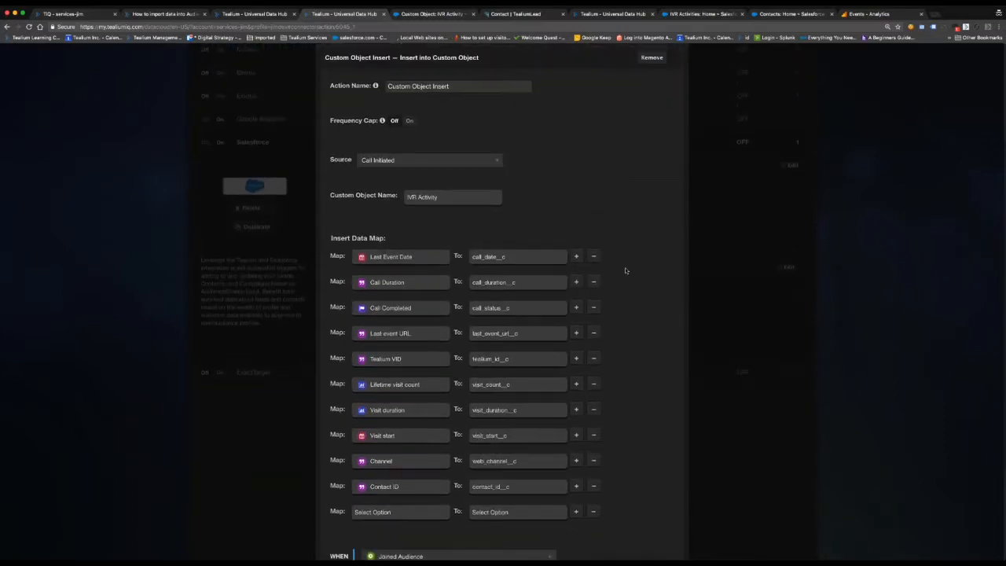
mouse_move(637, 393)
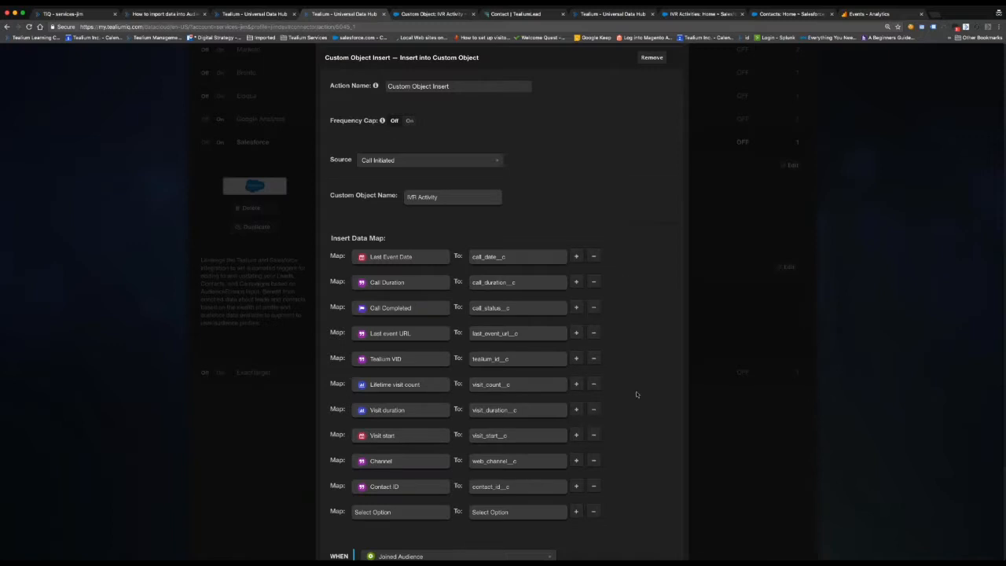
mouse_move(632, 388)
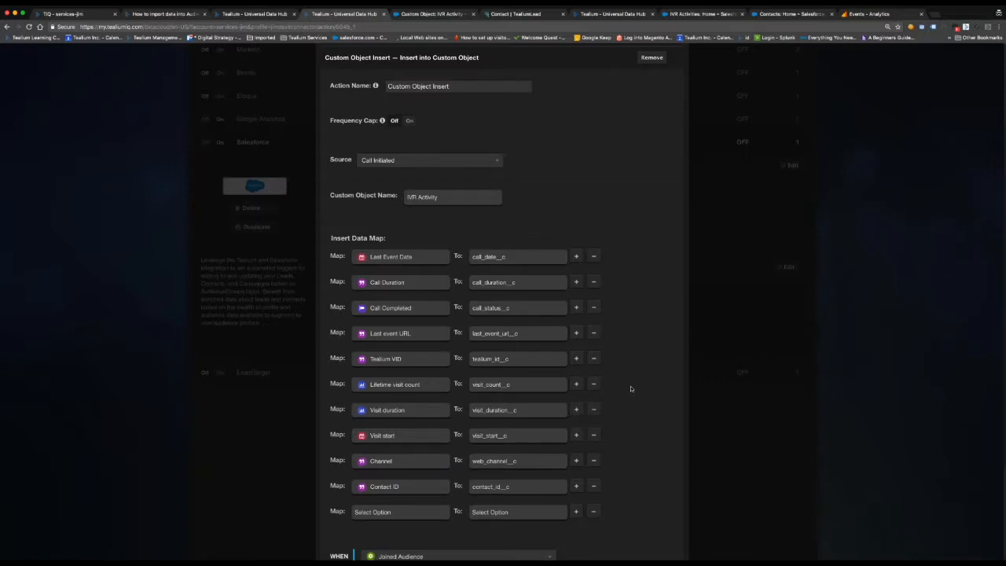
Check the IVR Activity insert data map, save it unchanged and collapse the Salesforce connector
scroll("down", 3)
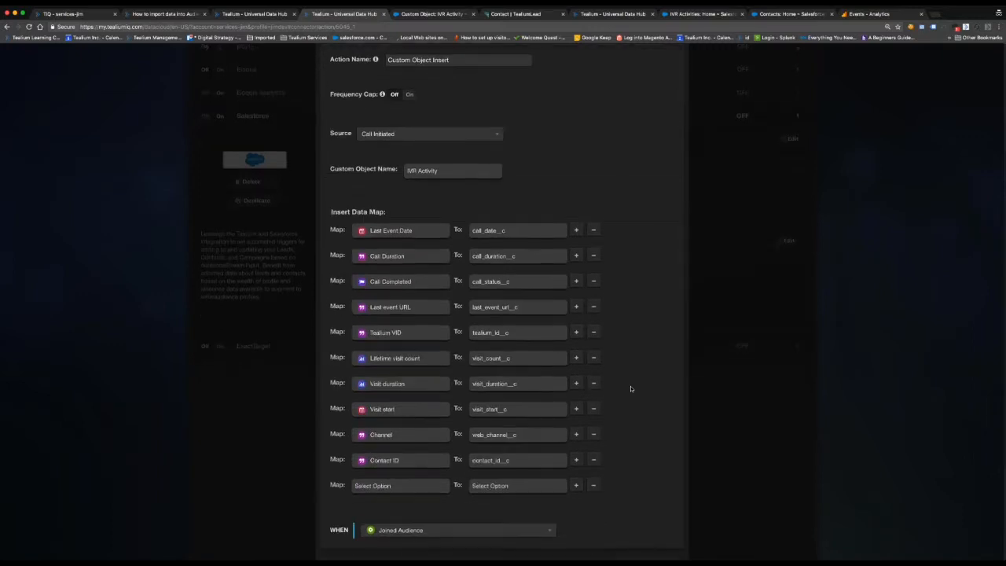
scroll("down", 3)
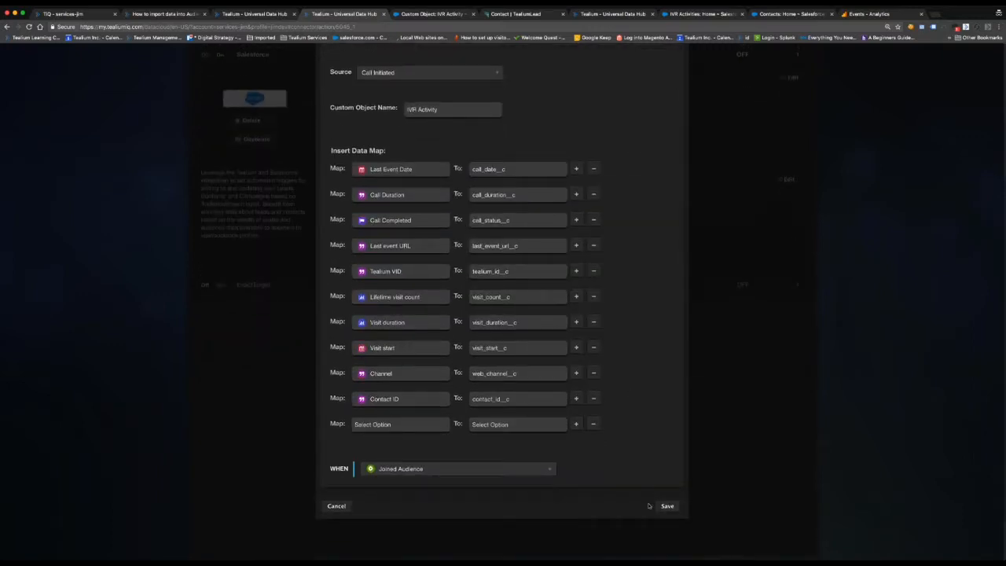
left_click(667, 507)
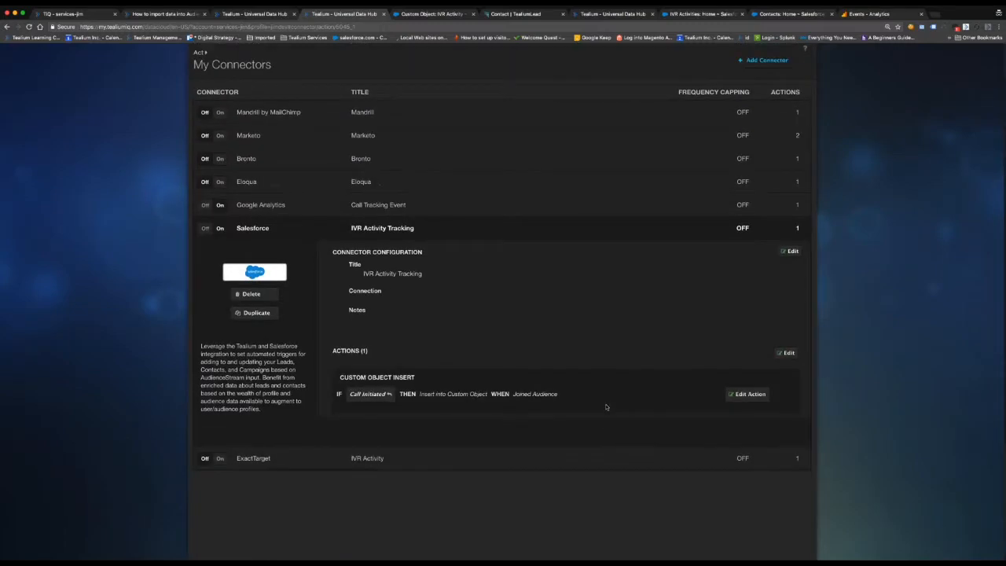
left_click(252, 228)
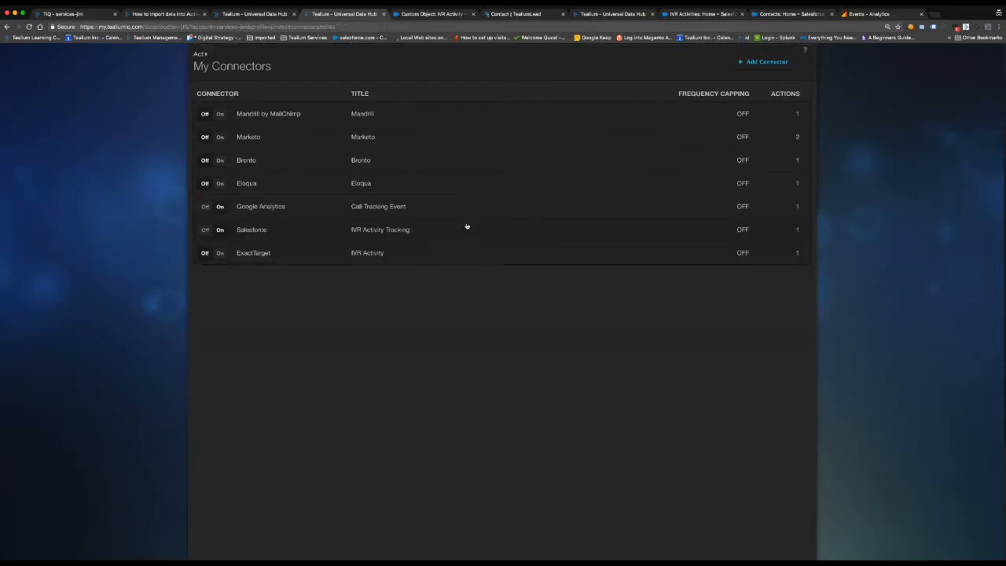
Show the IVR Activity custom object definition in Salesforce Setup
left_click(432, 13)
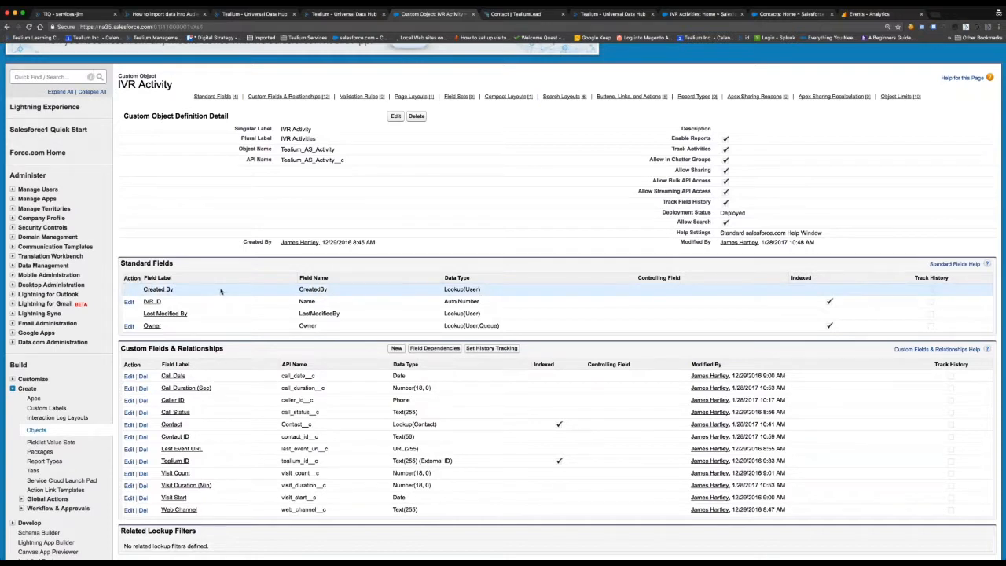
mouse_move(236, 289)
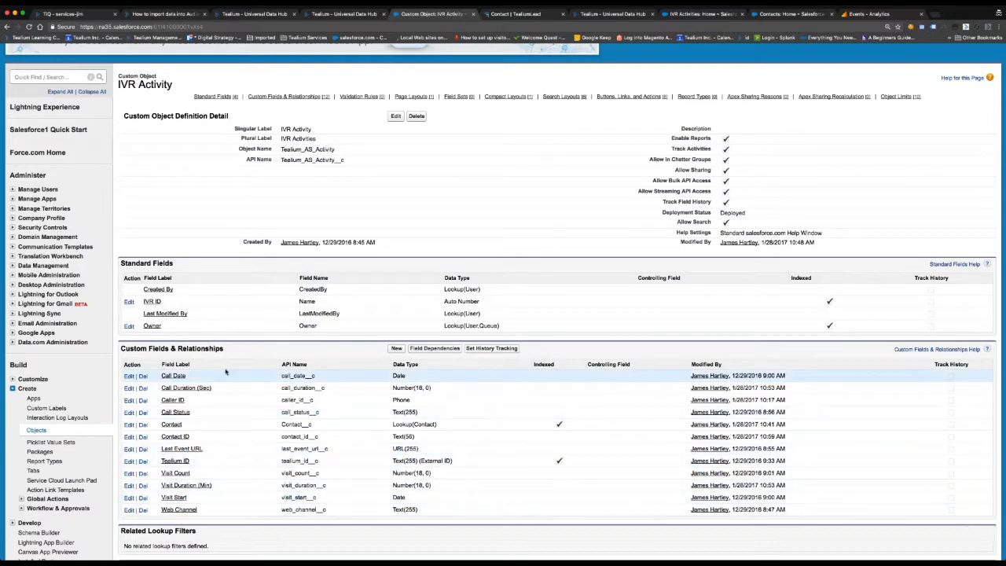
mouse_move(226, 376)
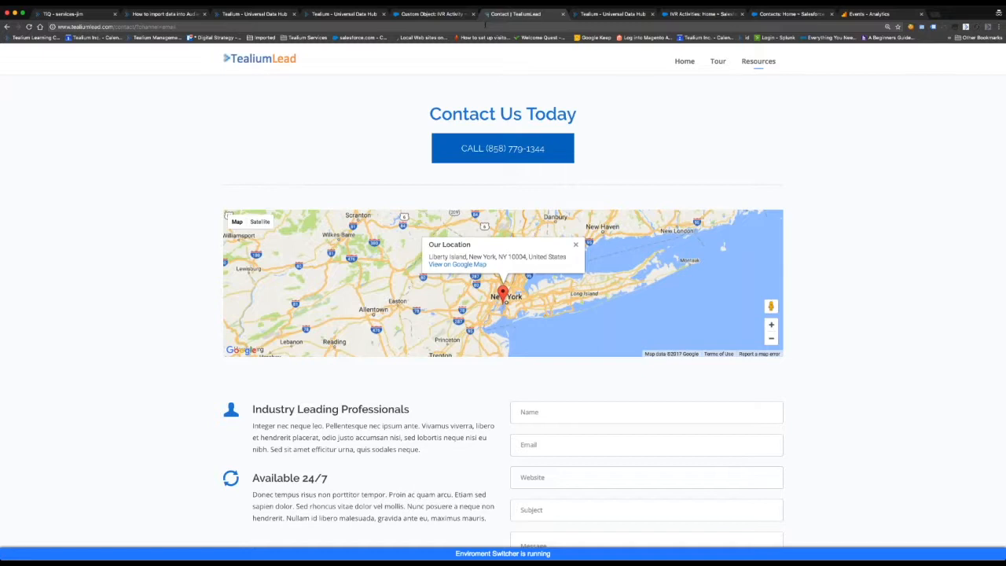
mouse_move(582, 66)
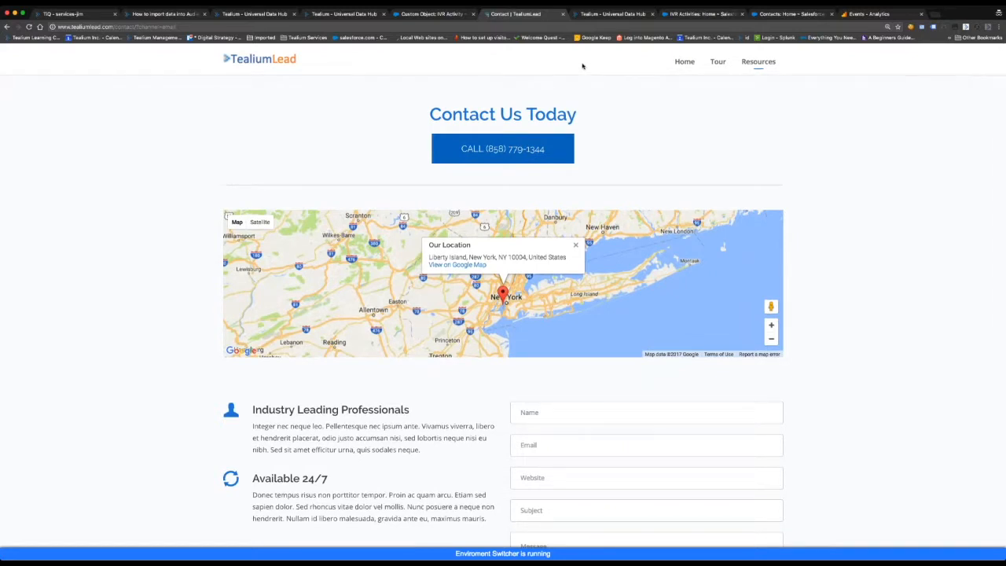
left_click(615, 13)
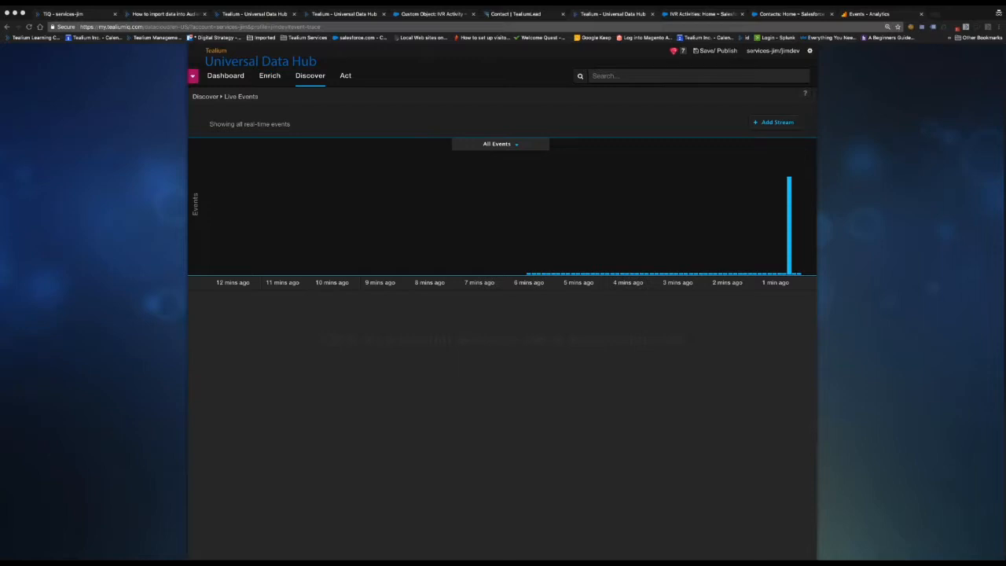
mouse_move(719, 121)
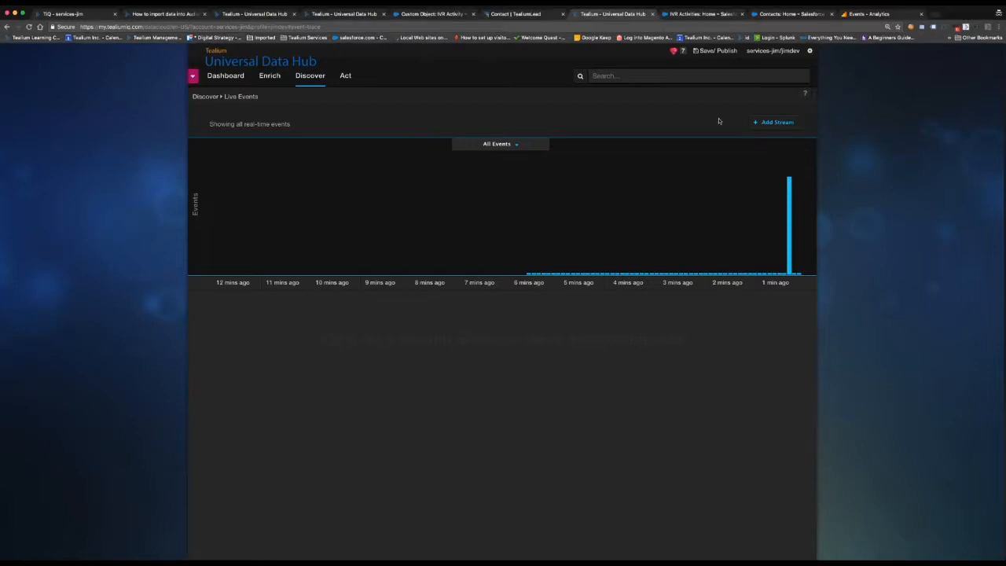
Inspect the Contact page live event's data variables
left_click(783, 228)
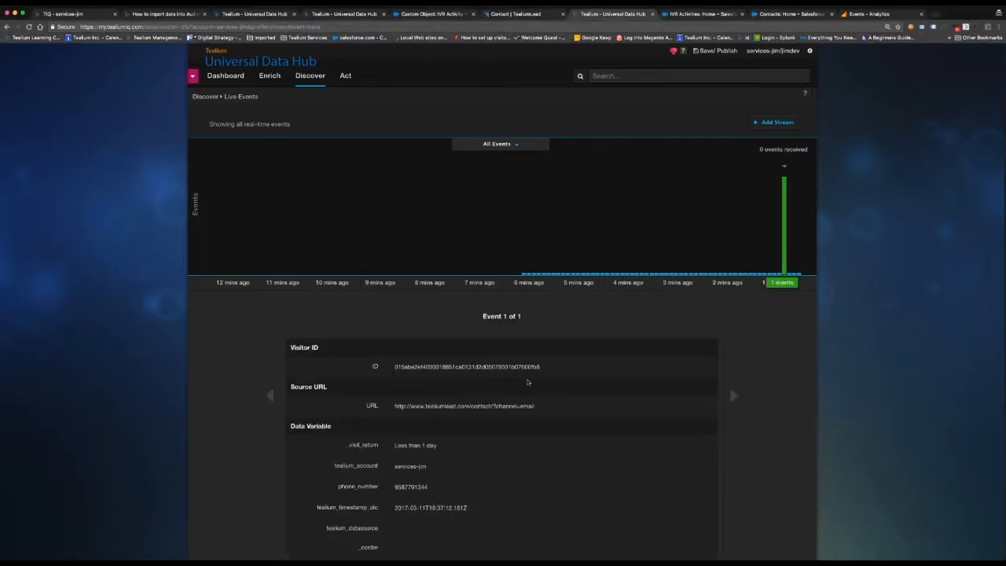
scroll("down", 3)
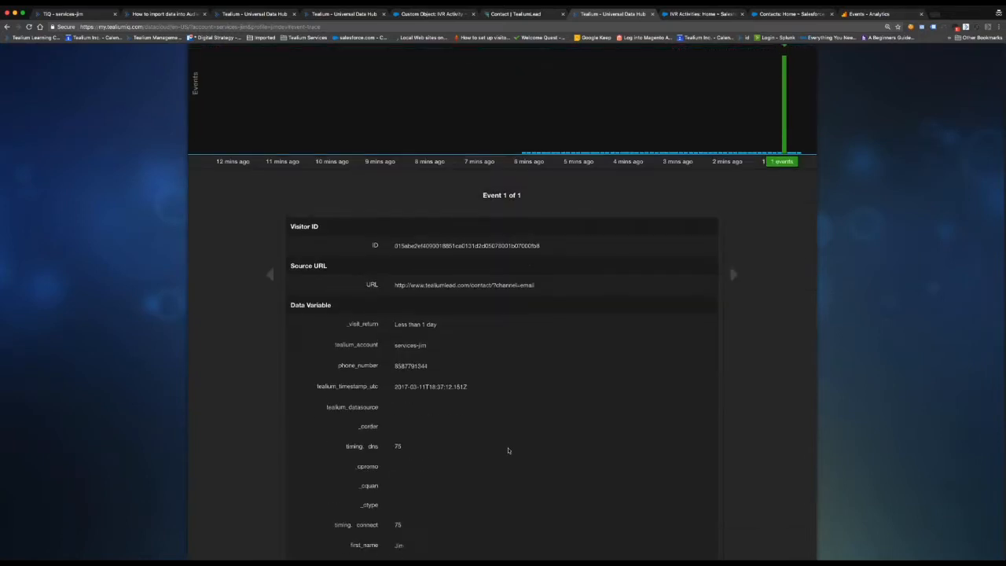
scroll("down", 3)
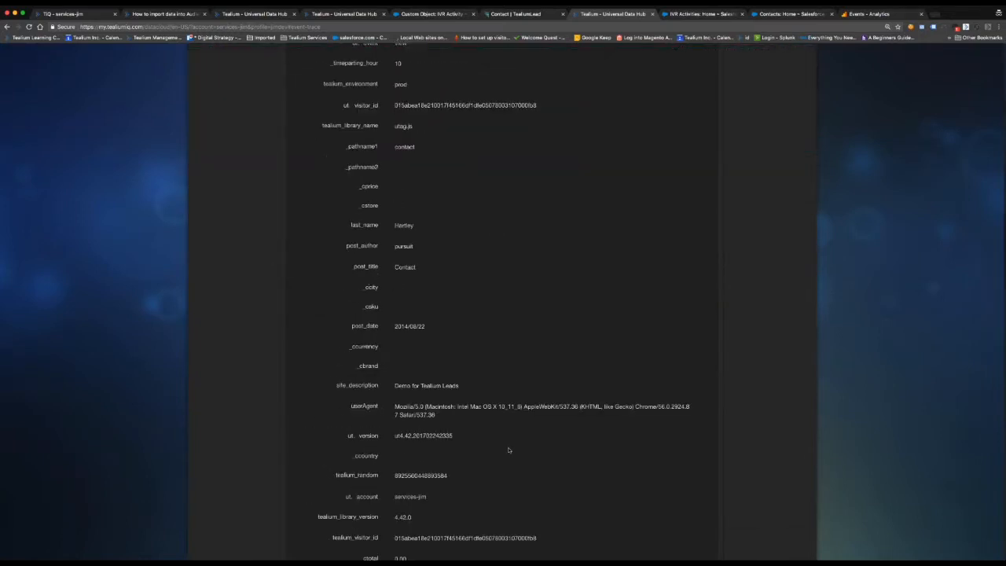
scroll("down", 3)
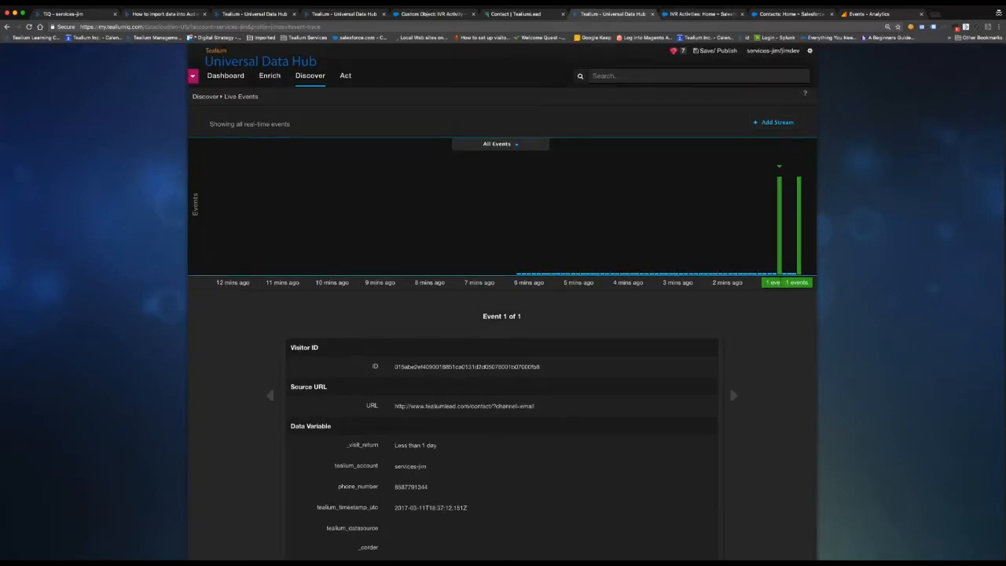
Inspect the new call_tracking live event showing an initiated call status
left_click(797, 228)
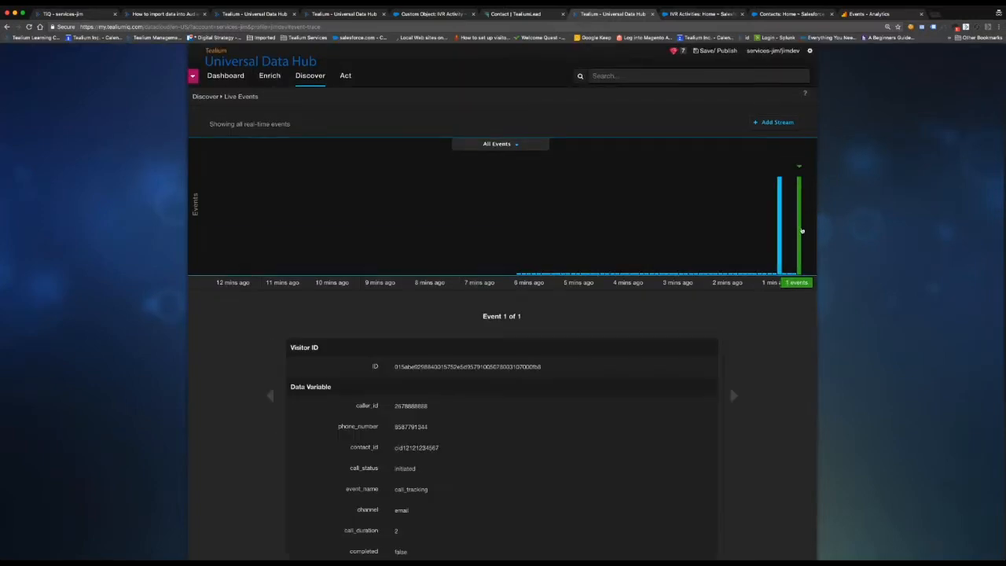
scroll("down", 3)
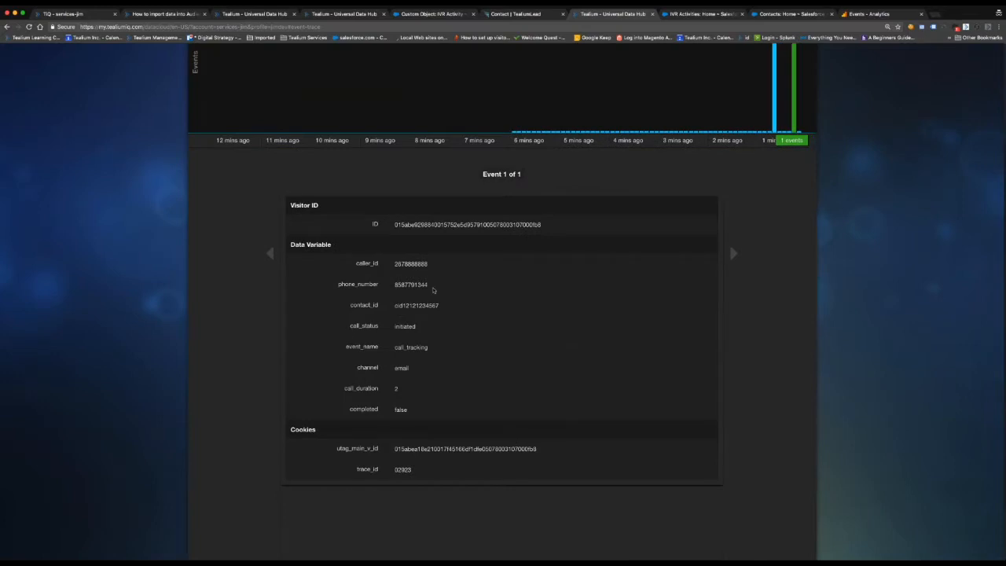
mouse_move(415, 334)
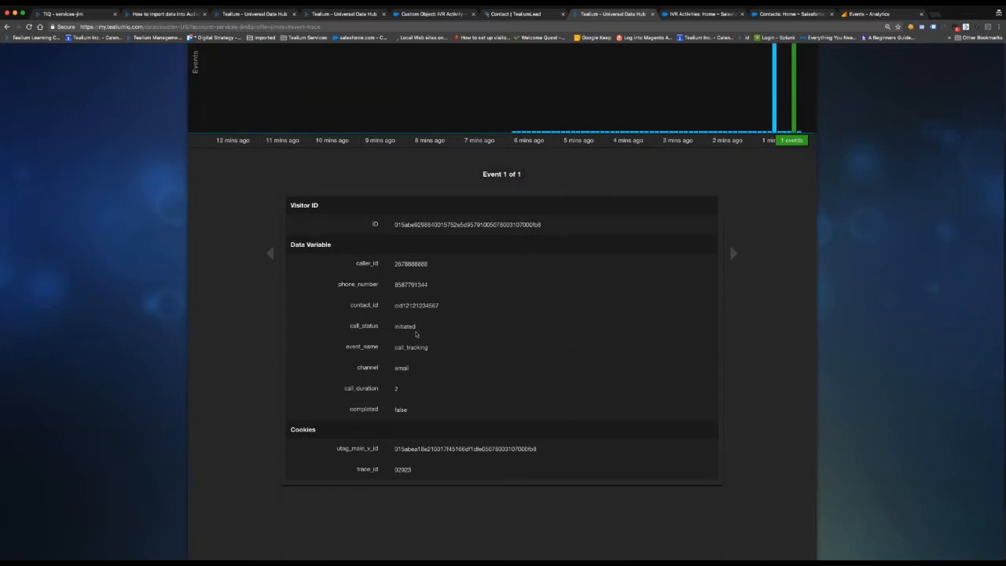
mouse_move(459, 333)
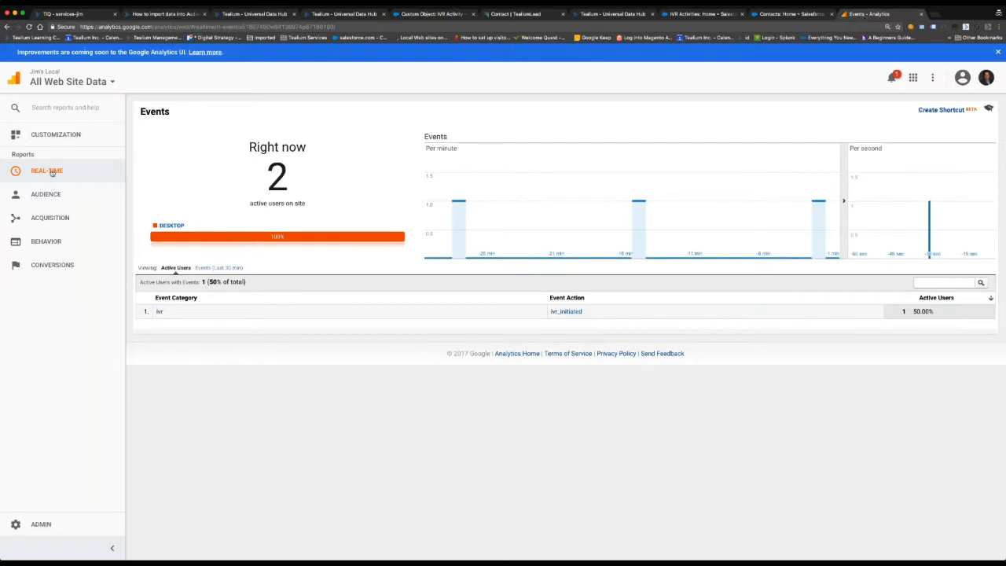
Show the Real-Time Events report with the ivr / ivr_initiated event row
left_click(47, 170)
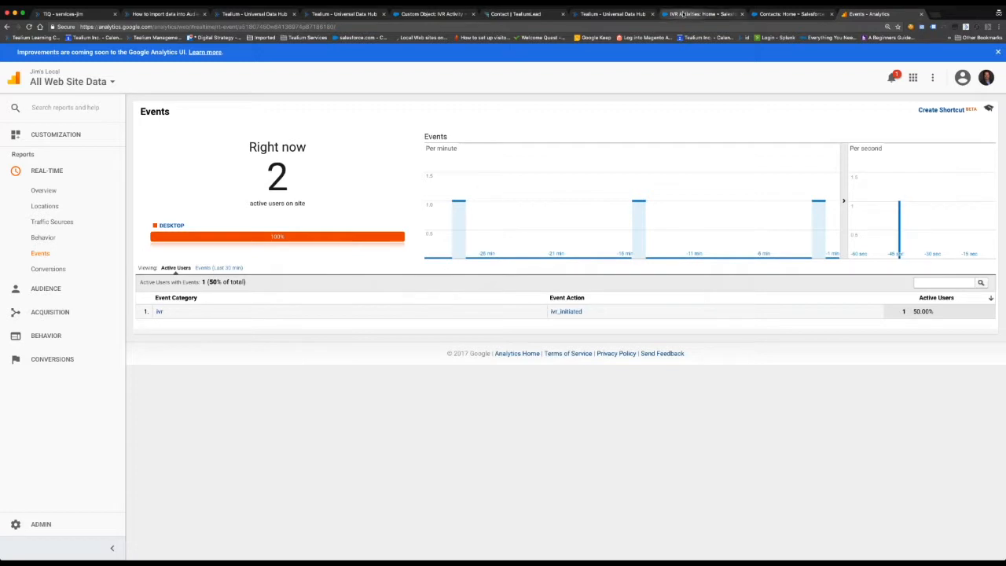
Reload IVR Activities in Salesforce and list all records, now two
left_click(702, 13)
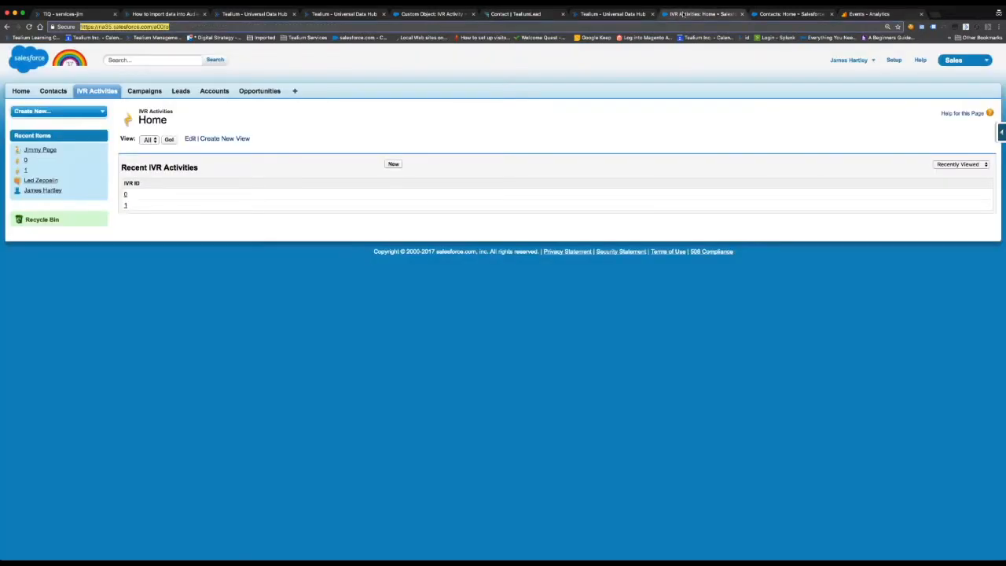
left_click(98, 90)
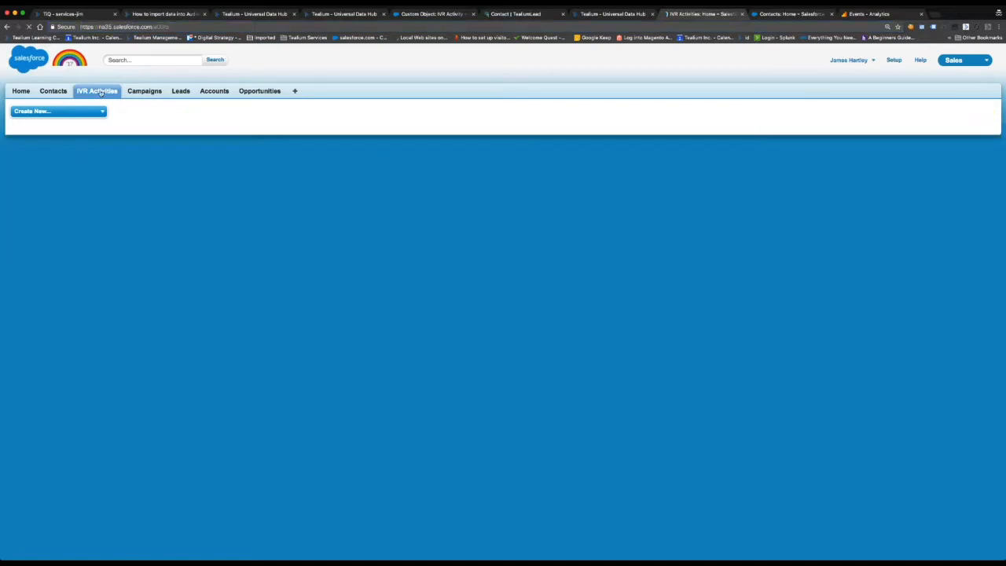
left_click(98, 90)
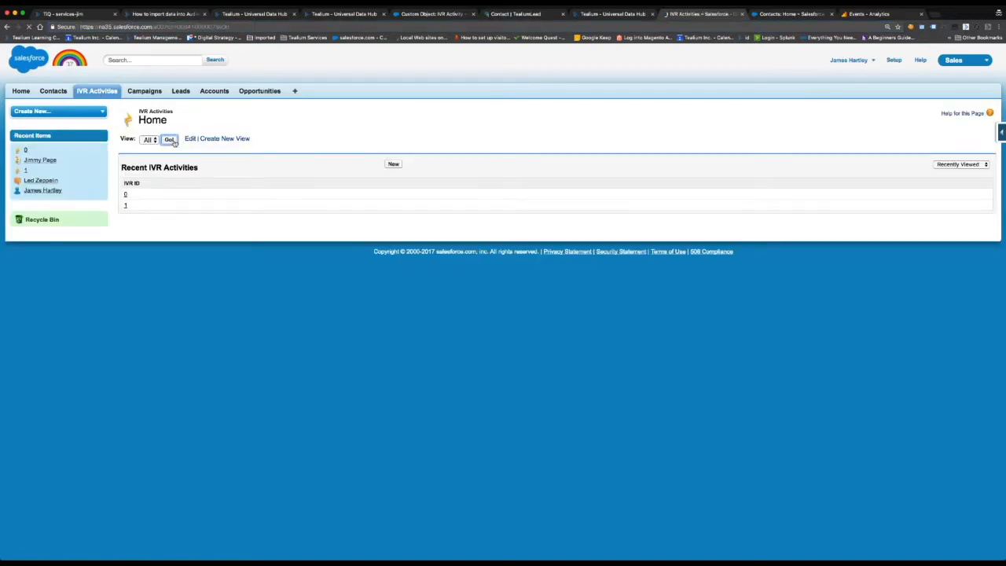
left_click(170, 140)
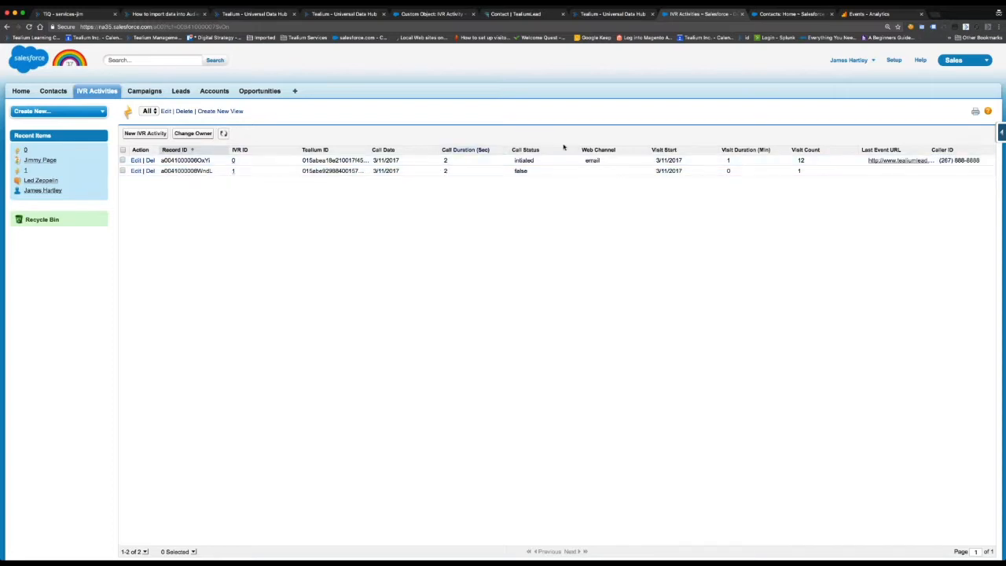
Show the recent contact Jimmy Page's record from the Contacts home
left_click(53, 89)
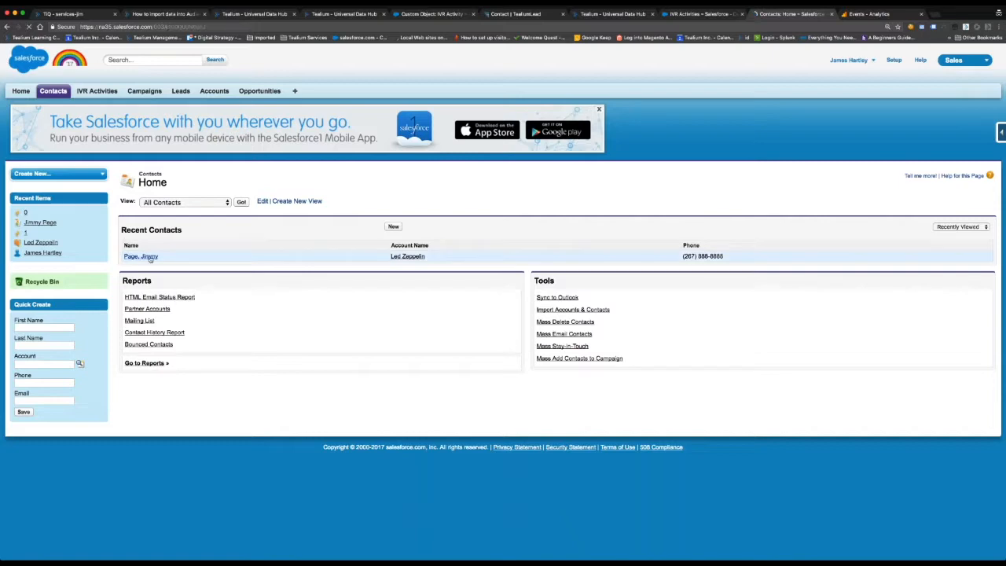
left_click(142, 256)
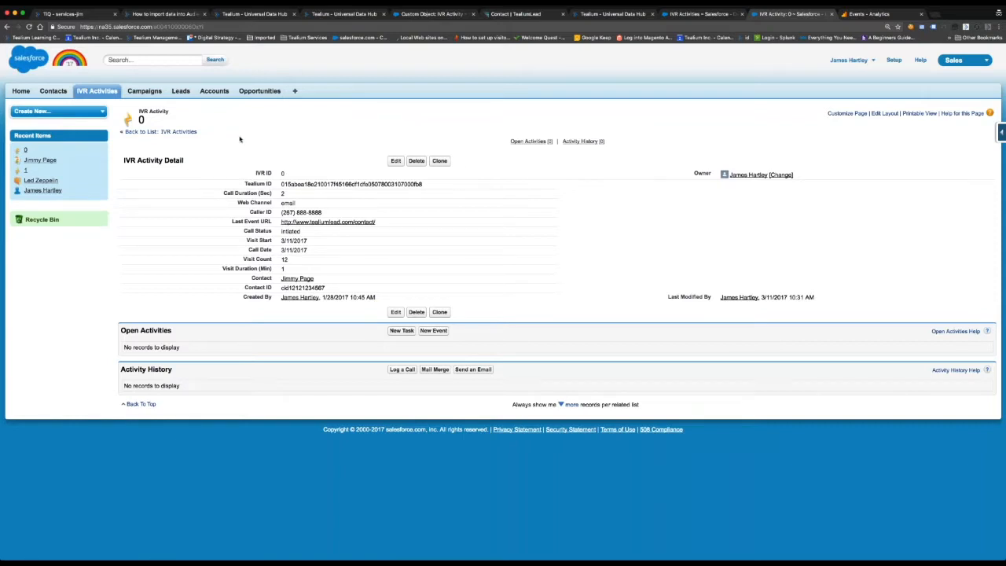
mouse_move(243, 139)
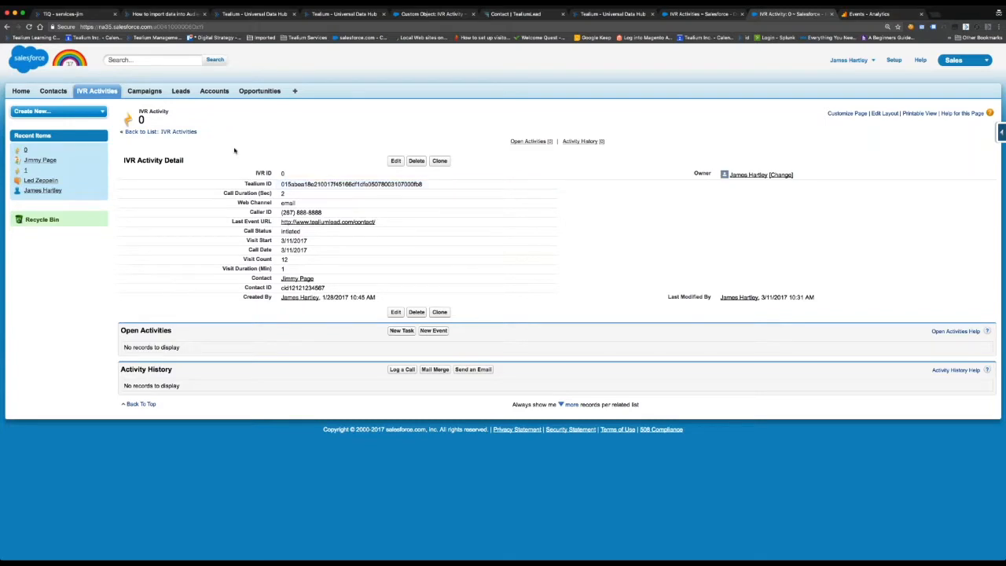
mouse_move(286, 148)
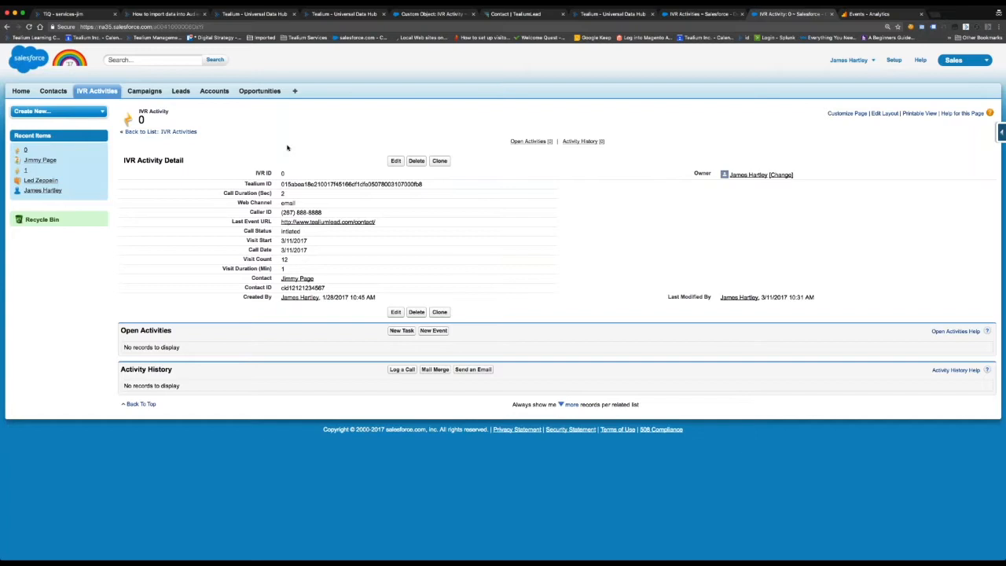
mouse_move(294, 143)
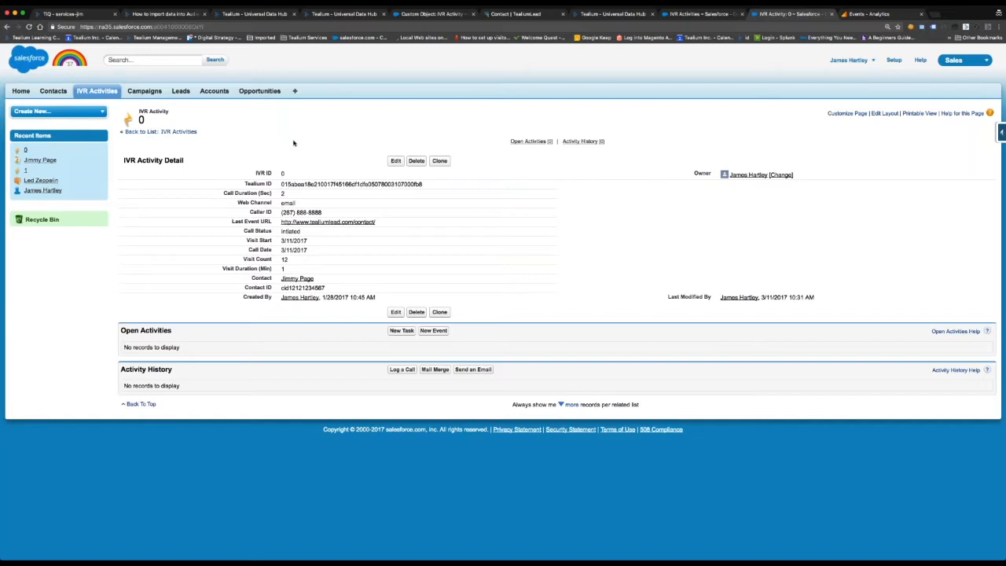
mouse_move(302, 135)
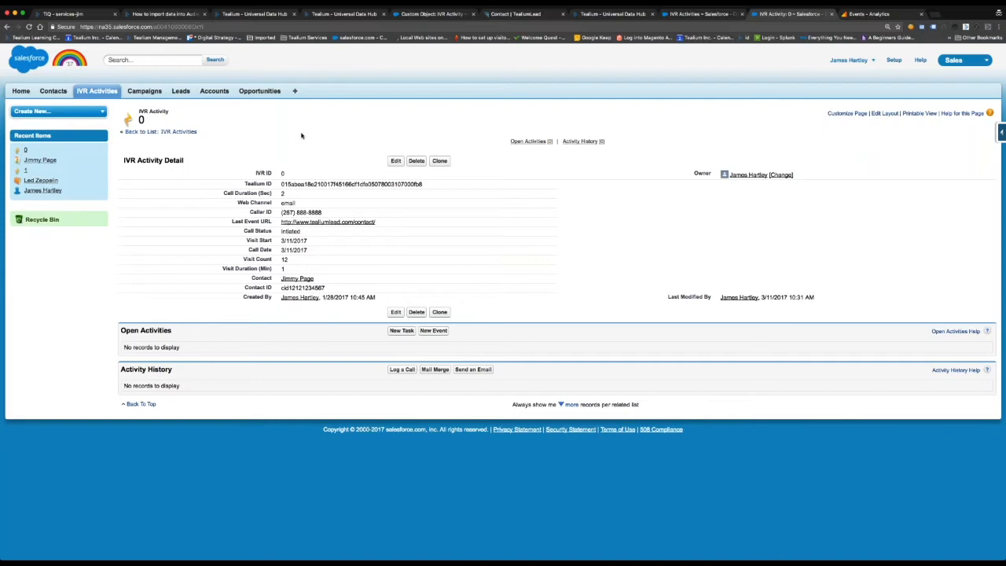
mouse_move(305, 135)
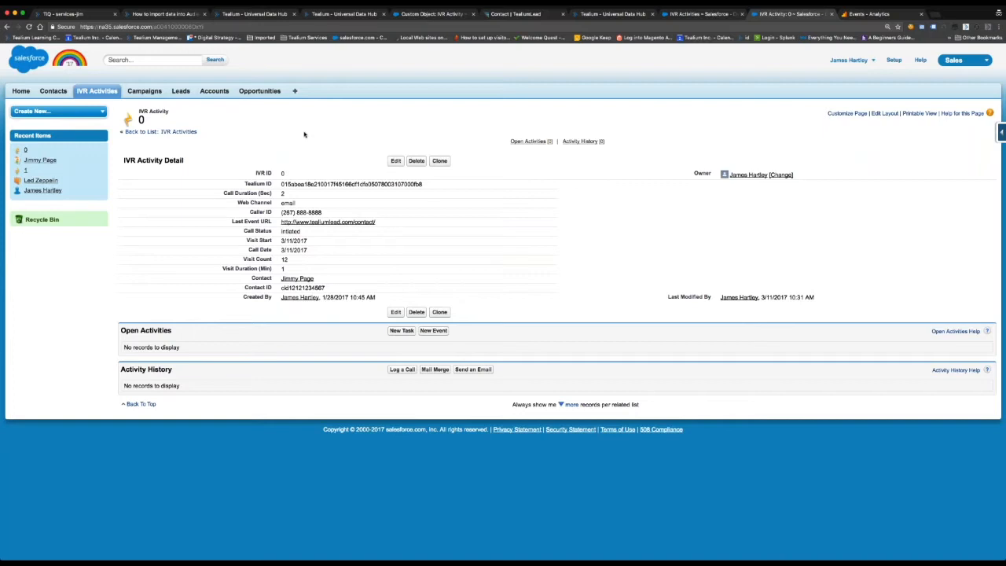
mouse_move(692, 132)
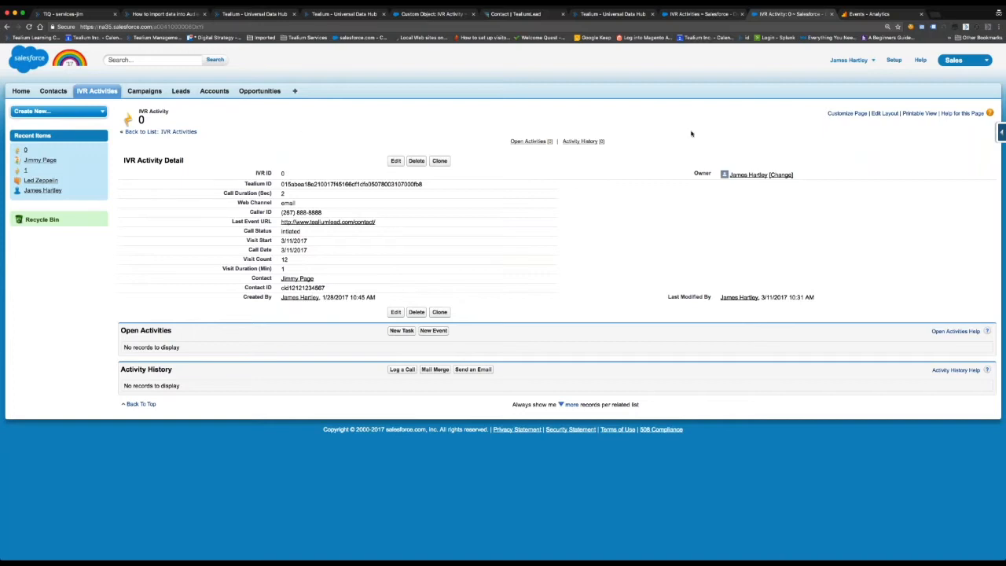